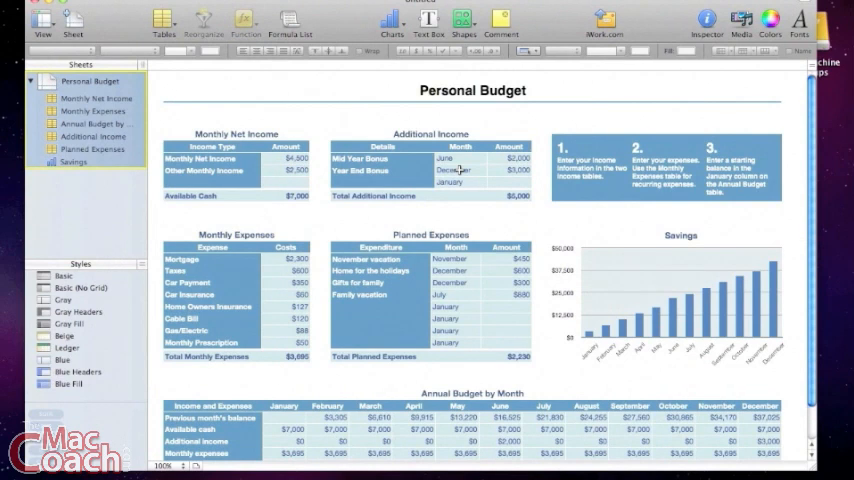
mouse_move(540, 386)
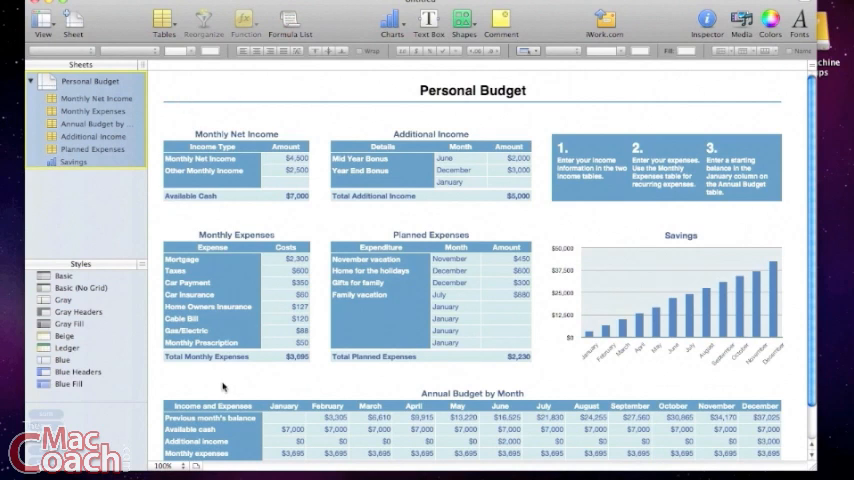
Step: Collapse and re-expand the Personal Budget sheet's item list in the Sheets pane
scroll("up", 3)
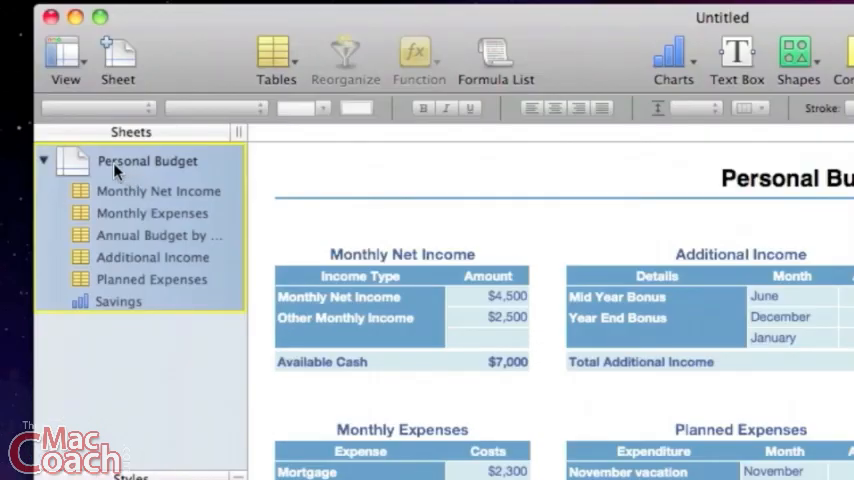
mouse_move(56, 154)
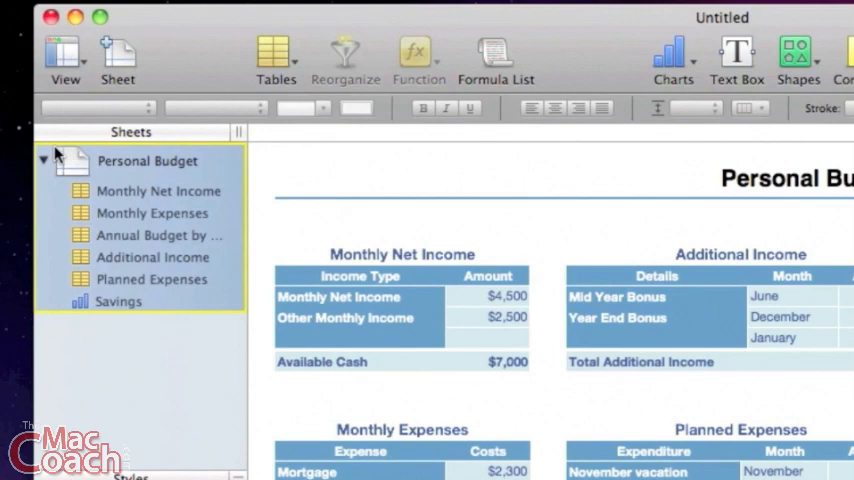
mouse_move(160, 170)
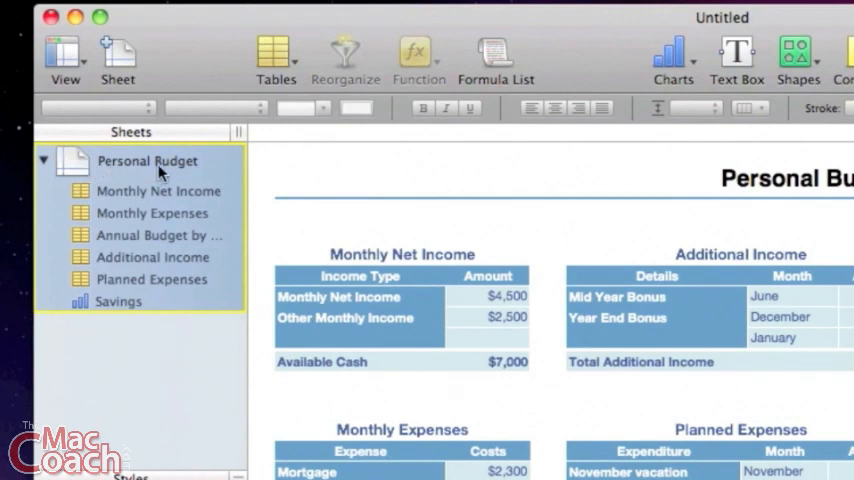
mouse_move(770, 184)
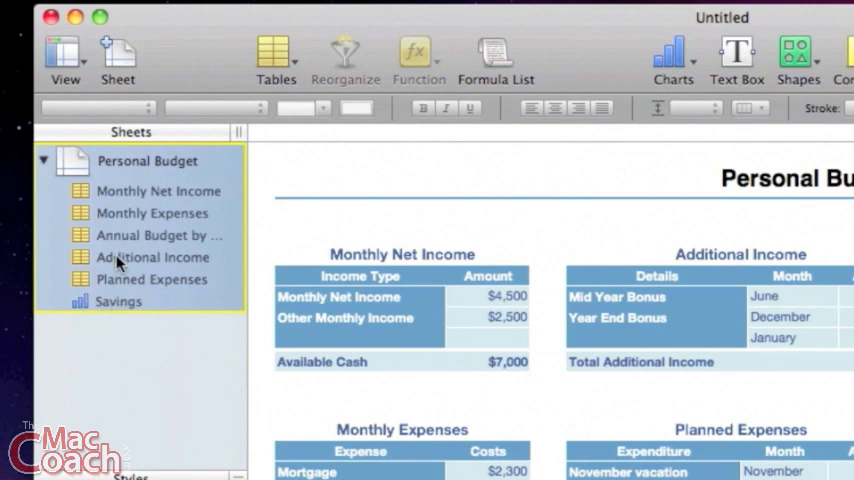
mouse_move(128, 308)
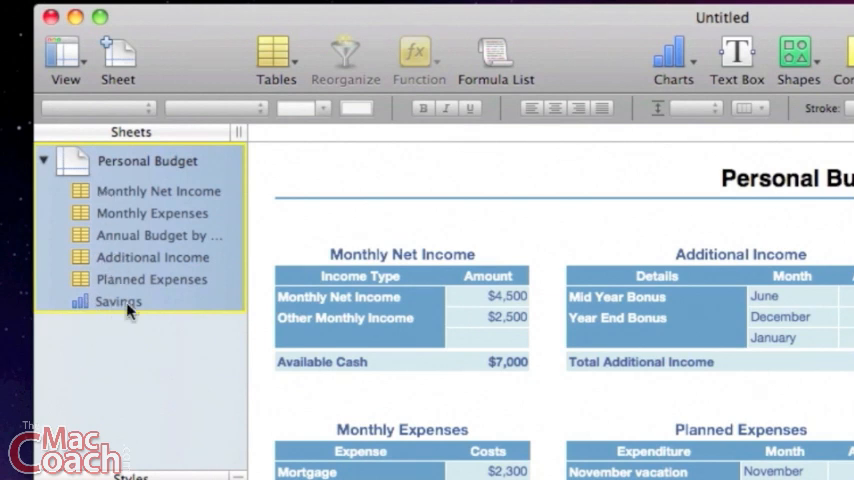
mouse_move(152, 356)
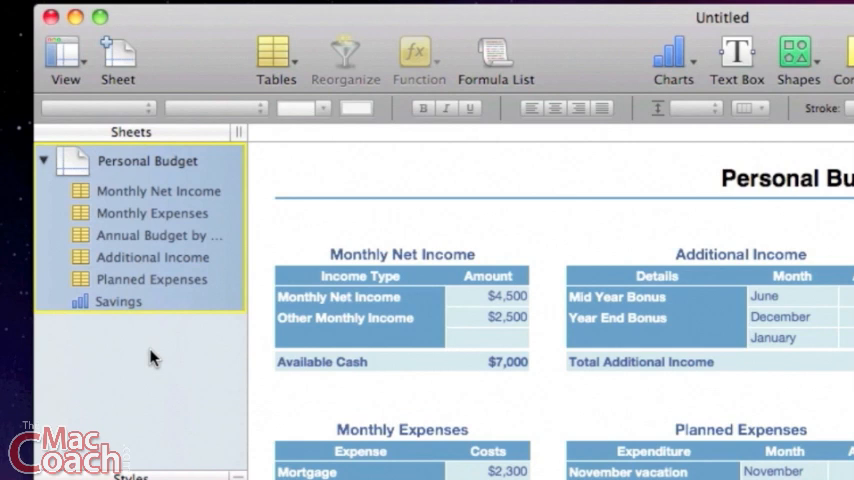
mouse_move(228, 190)
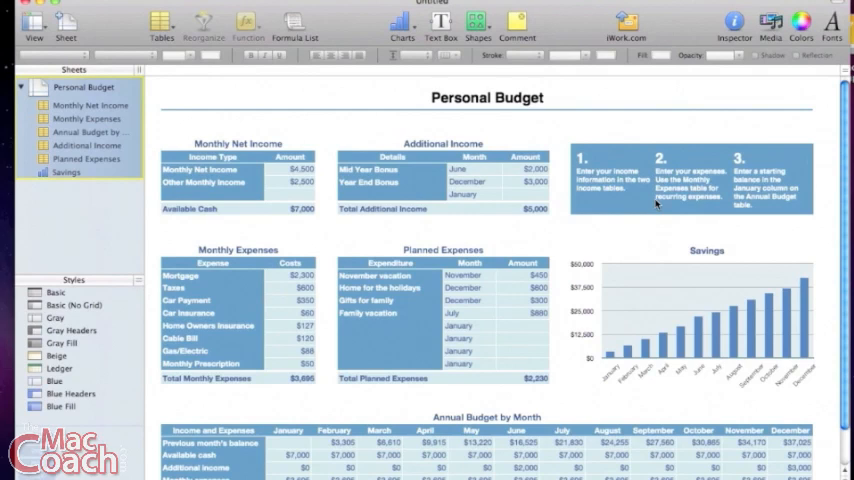
mouse_move(412, 232)
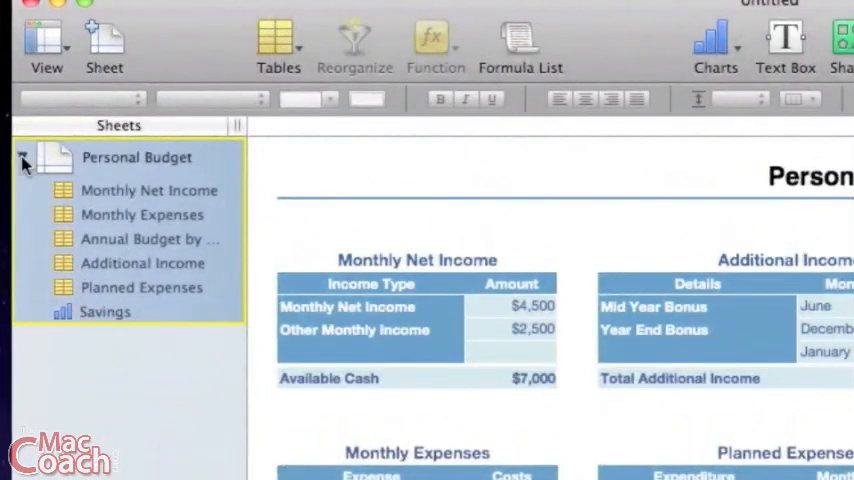
left_click(24, 160)
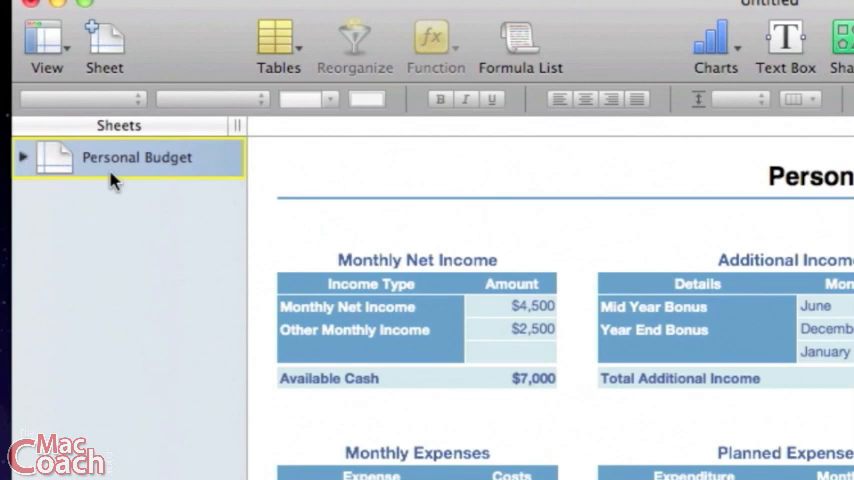
mouse_move(28, 160)
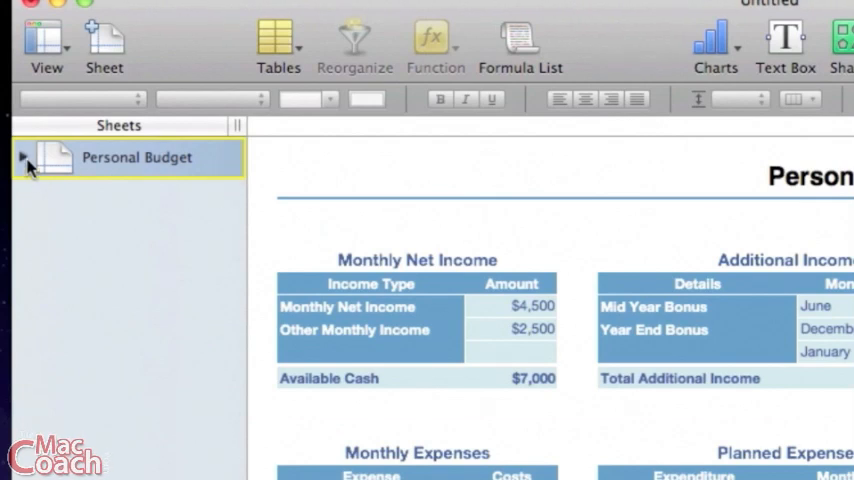
left_click(22, 156)
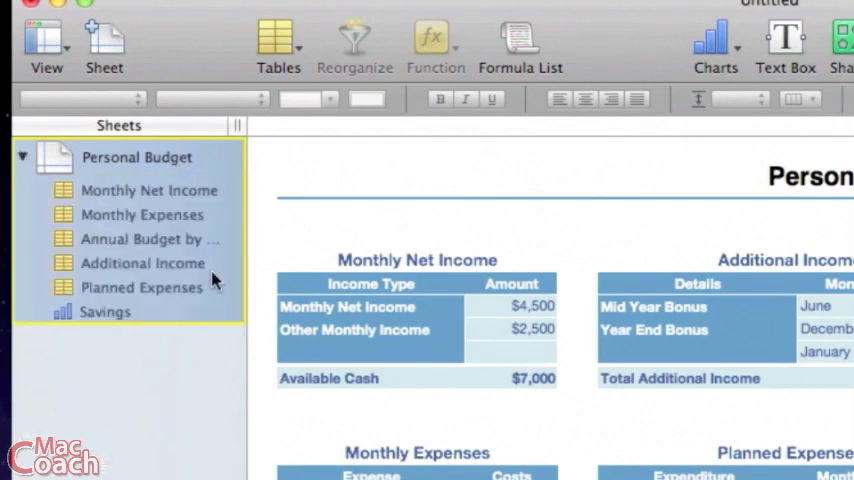
mouse_move(212, 276)
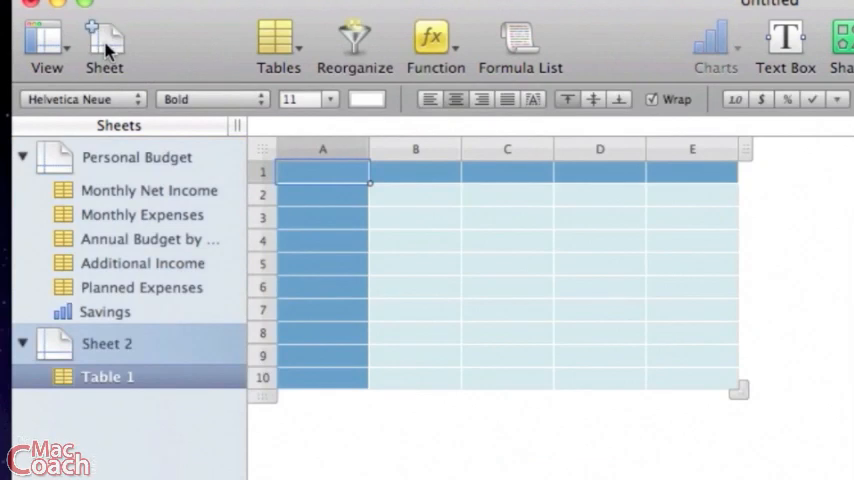
mouse_move(116, 380)
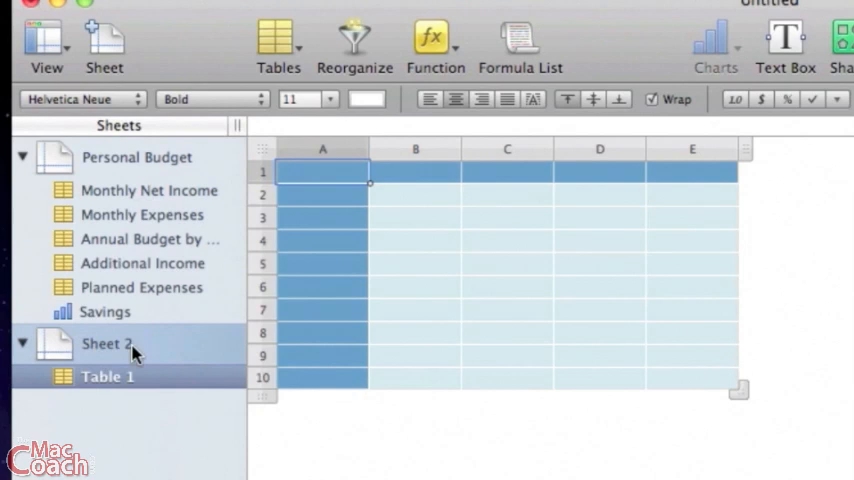
mouse_move(118, 396)
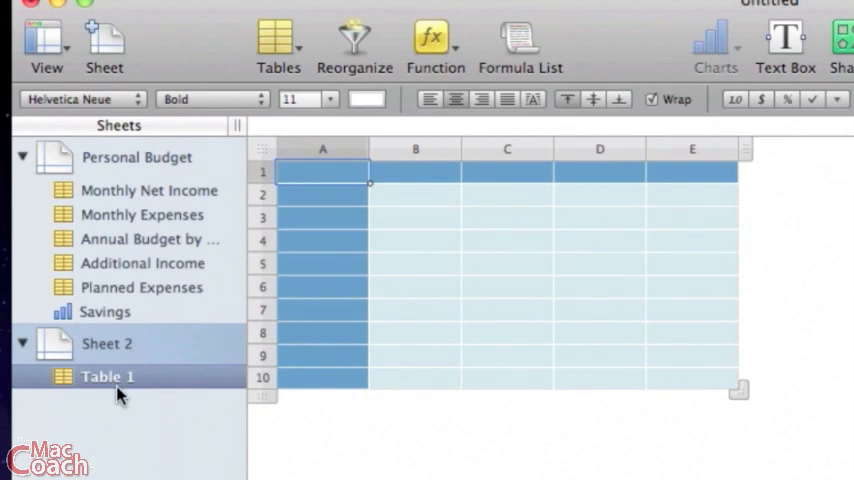
Step: Shrink Sheet 2's Table 1 to four columns and move it lower on the page
left_click(428, 278)
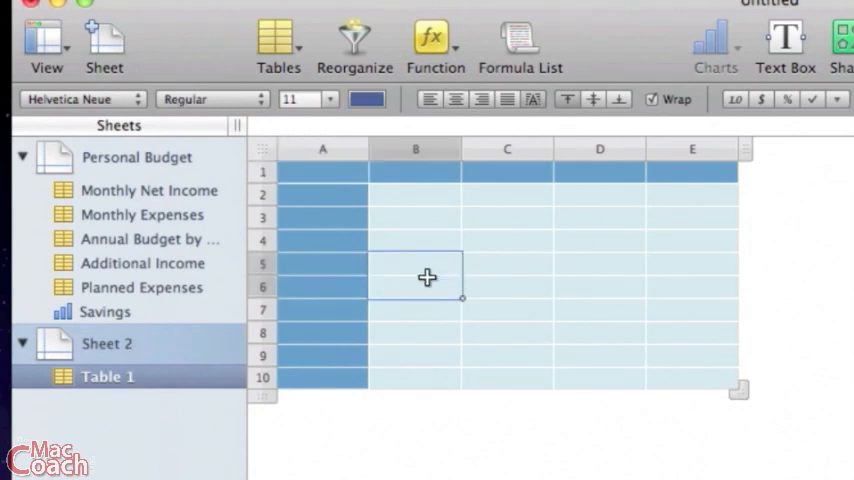
left_click(506, 310)
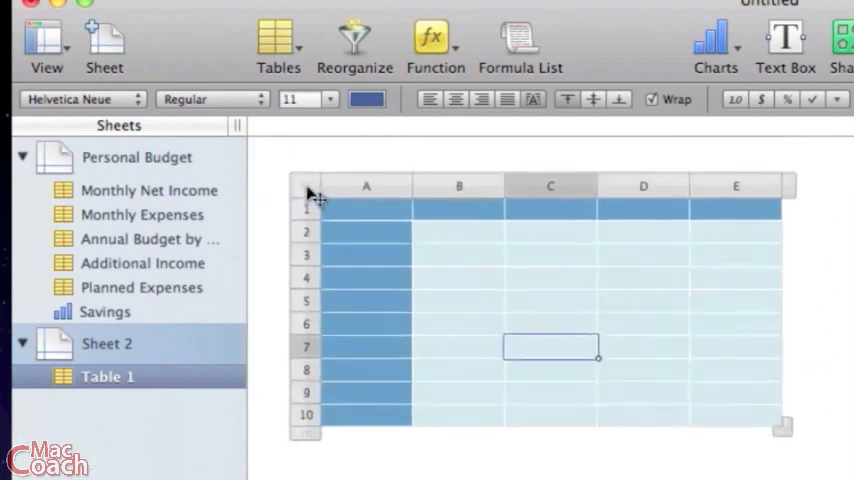
left_click_drag(788, 436, 768, 418)
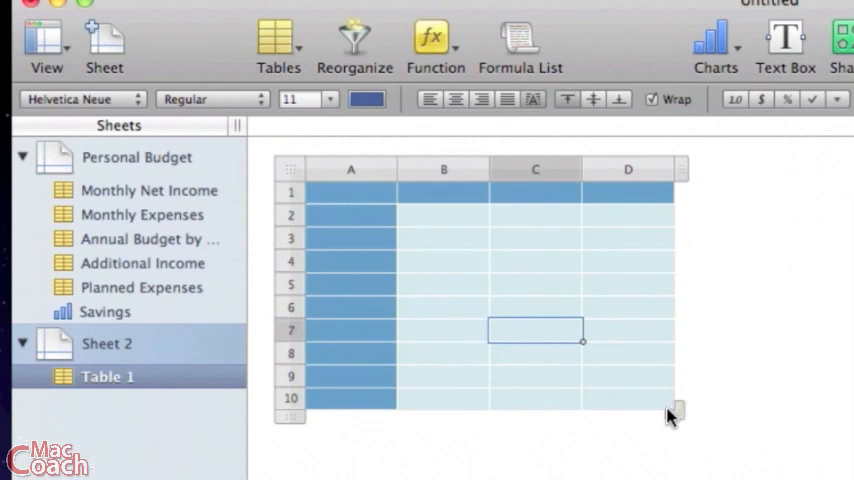
left_click_drag(672, 414, 672, 364)
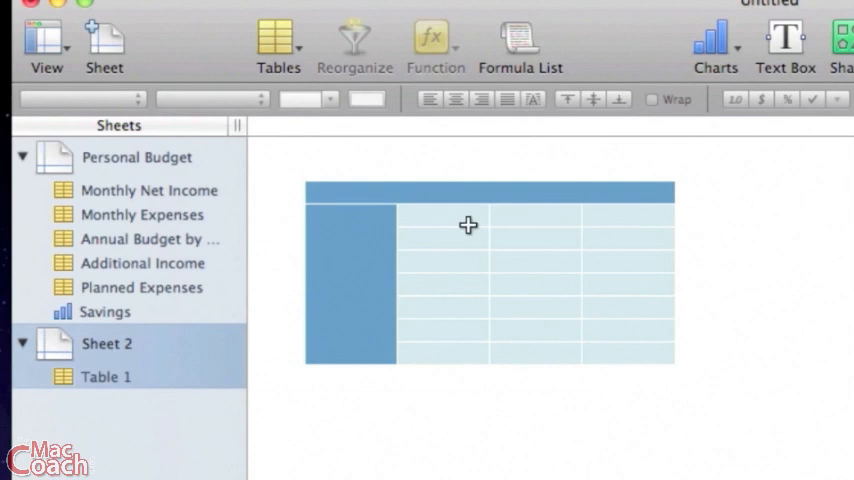
mouse_move(148, 380)
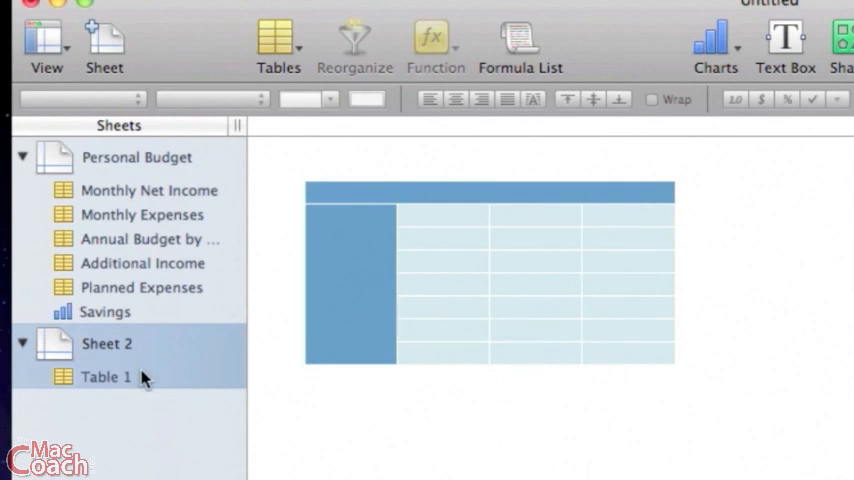
left_click(278, 40)
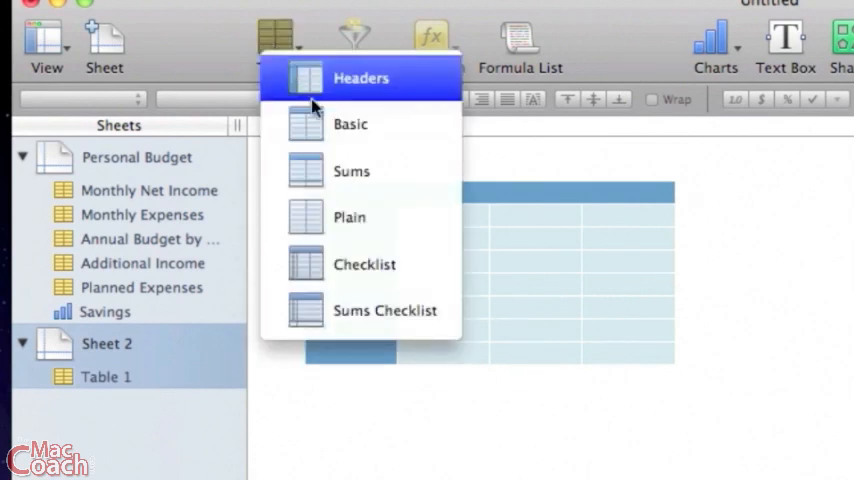
Step: Insert a checklist-style Table 2 on Sheet 2 beside Table 1
left_click(360, 76)
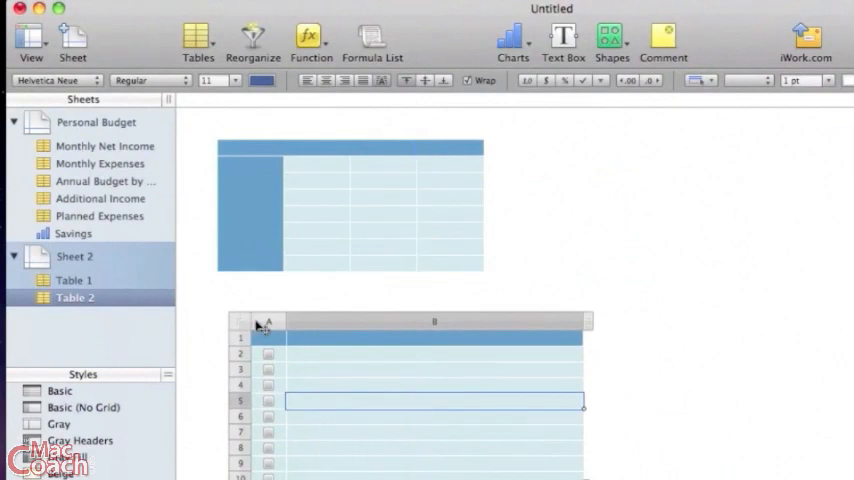
mouse_move(420, 198)
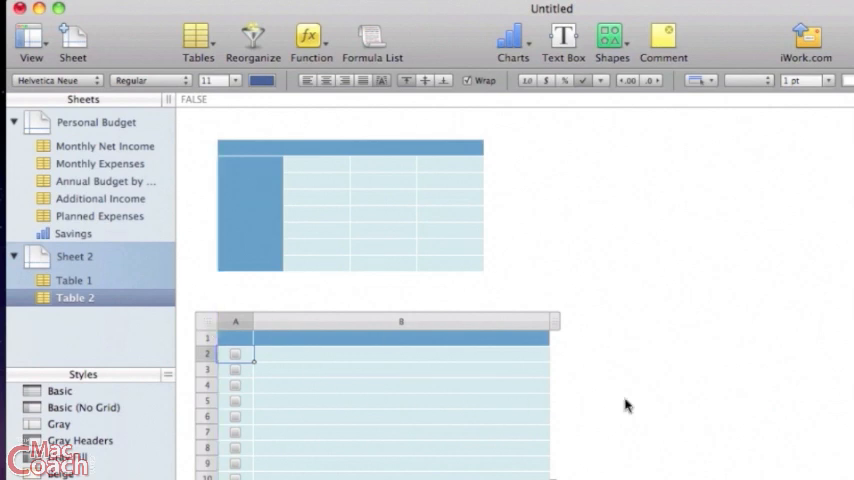
mouse_move(712, 368)
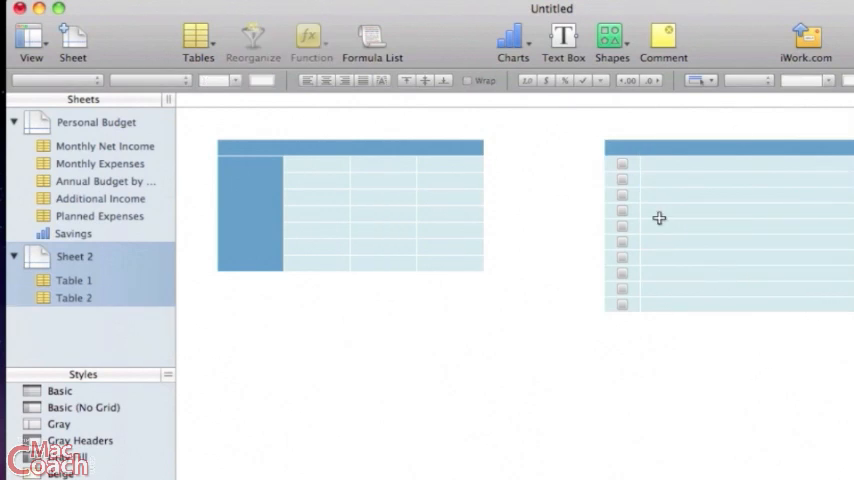
mouse_move(420, 212)
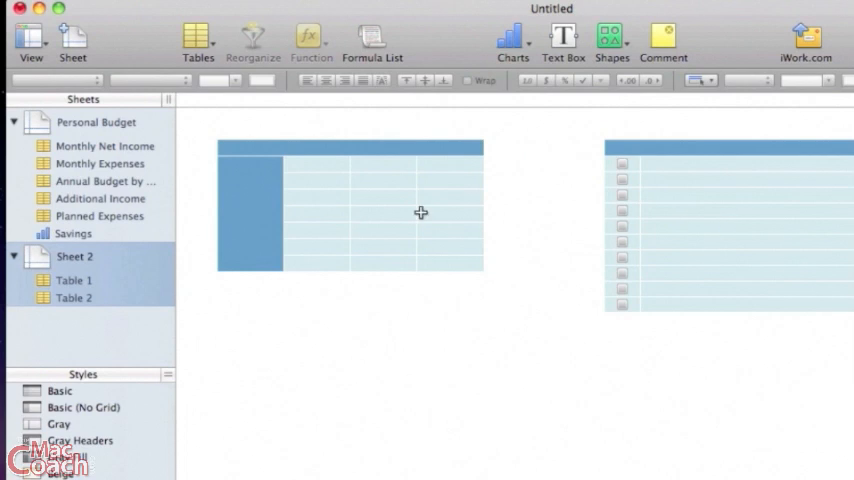
Step: Add a line chart, Chart 1, to Sheet 2 from Table 1, then return to Personal Budget
left_click(508, 36)
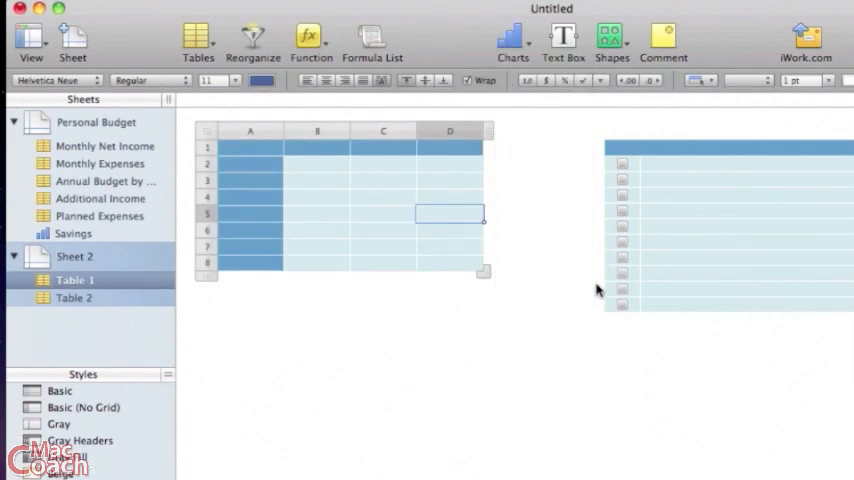
left_click(512, 36)
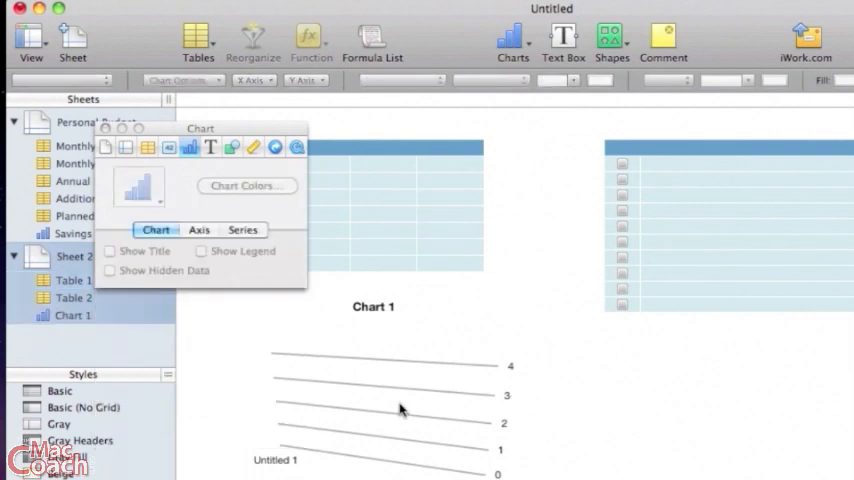
mouse_move(440, 428)
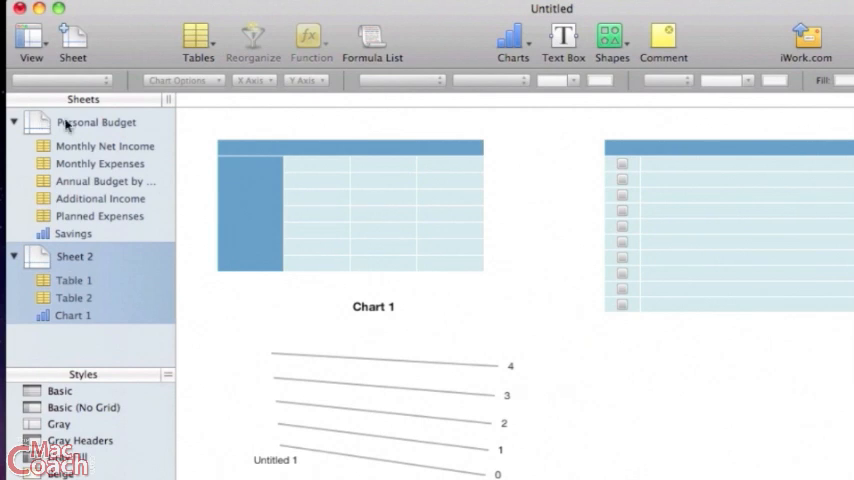
left_click(96, 122)
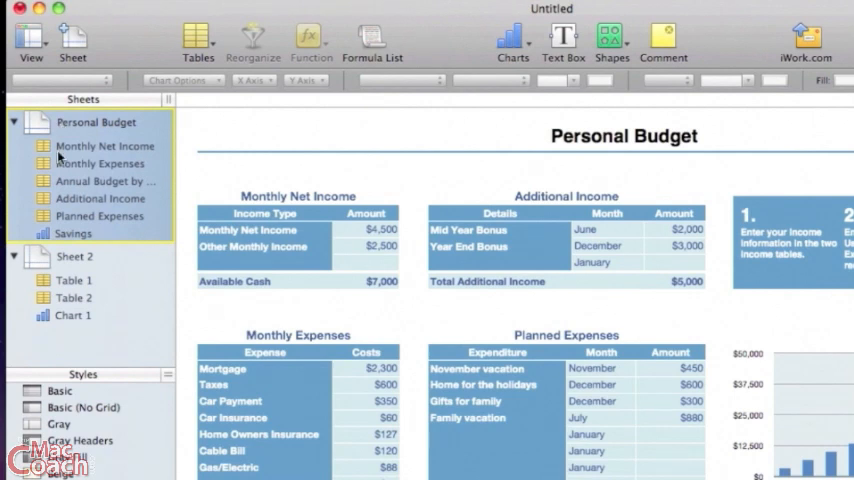
Step: Switch between Sheet 2 and the Personal Budget sheet to review their contents
left_click(74, 256)
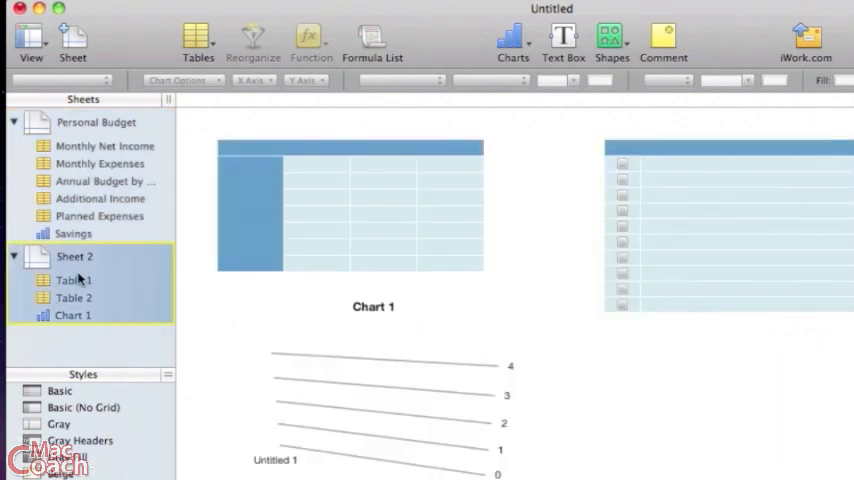
left_click(72, 298)
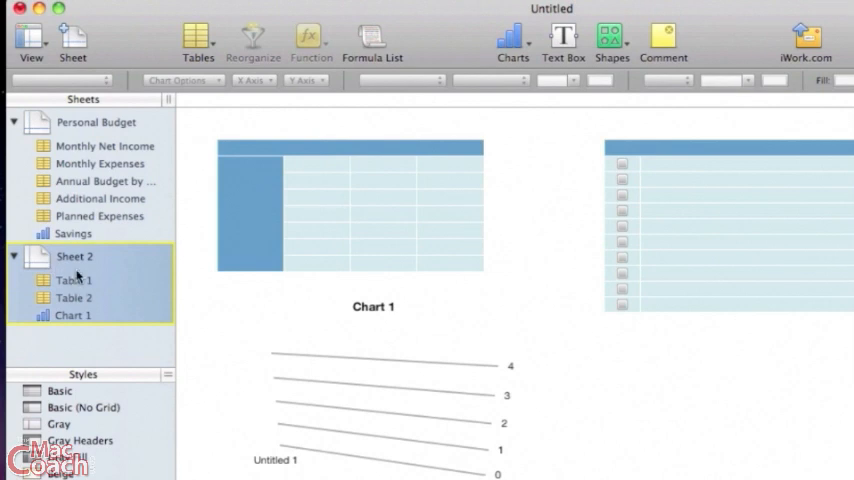
left_click(96, 120)
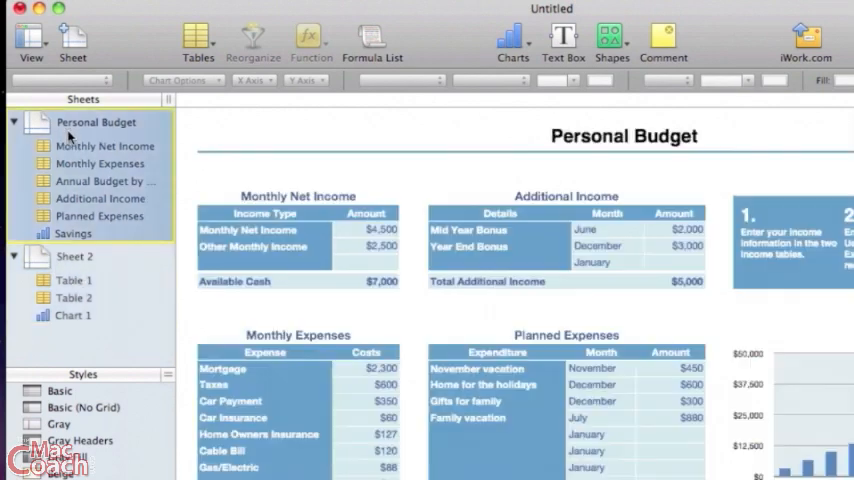
mouse_move(104, 344)
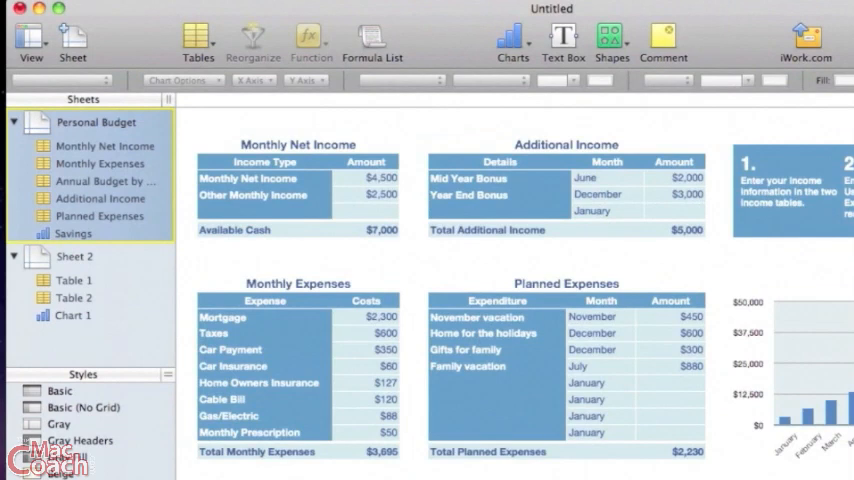
mouse_move(272, 408)
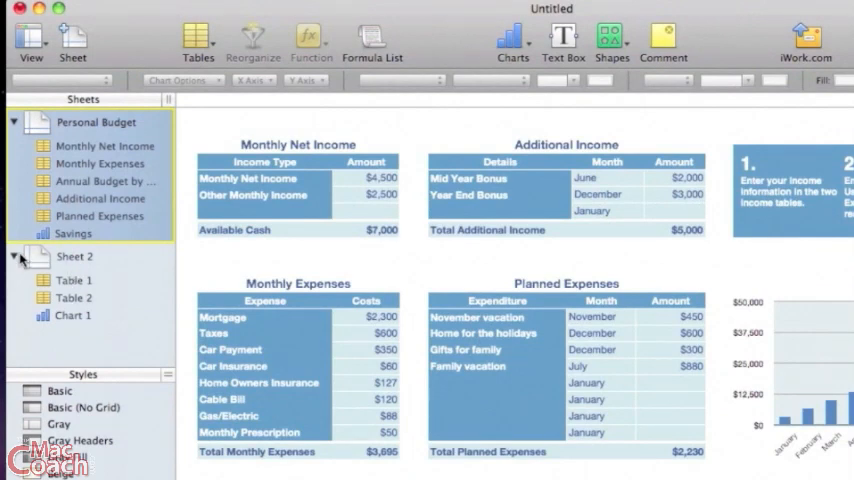
Step: Collapse both sheets and rename Sheet 2 to 'Back Sheet'
left_click(12, 256)
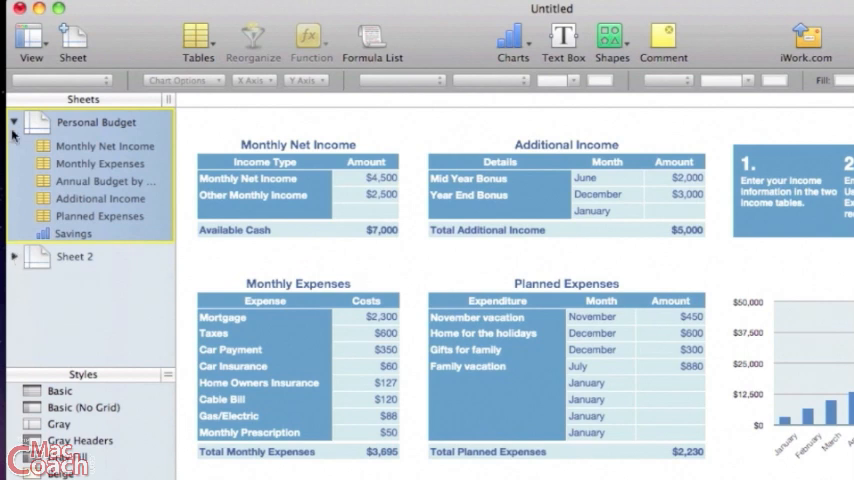
left_click(14, 122)
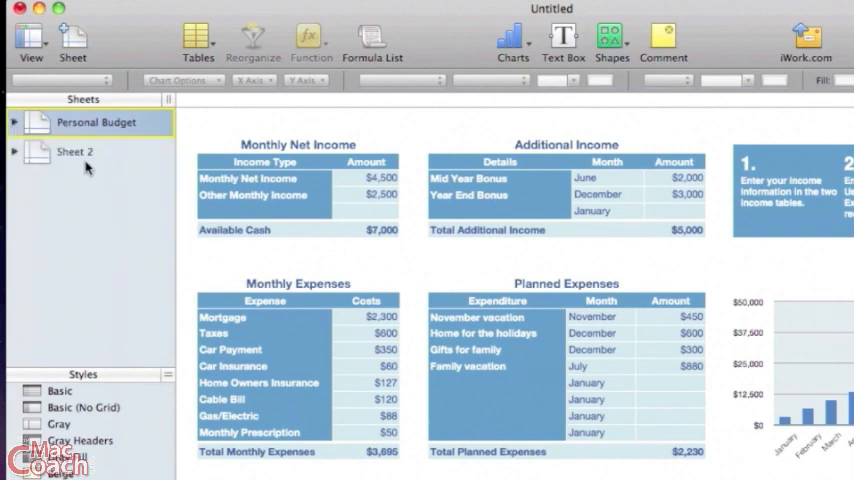
mouse_move(64, 158)
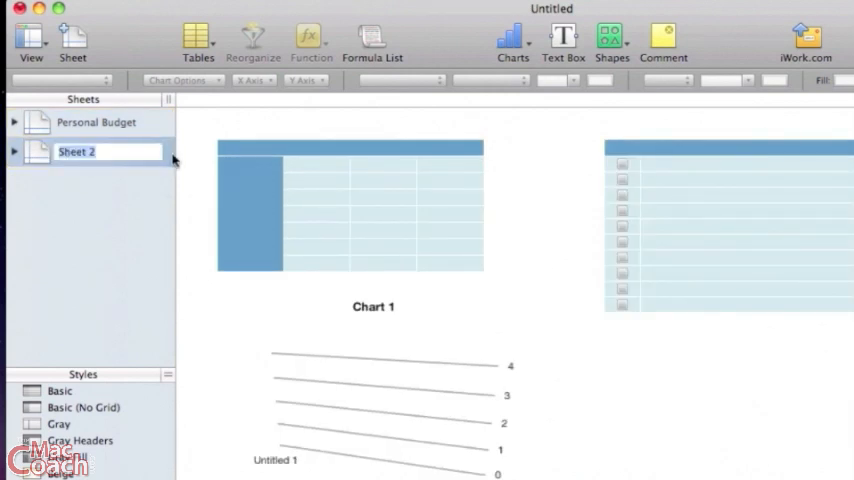
type("Back Sheet")
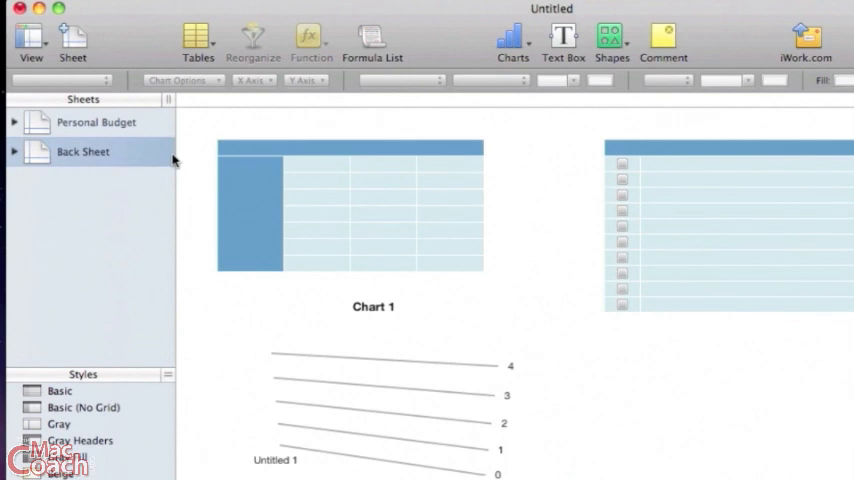
Step: Rename Back Sheet's Table 1 to 'Personal Expenditures'
left_click(14, 152)
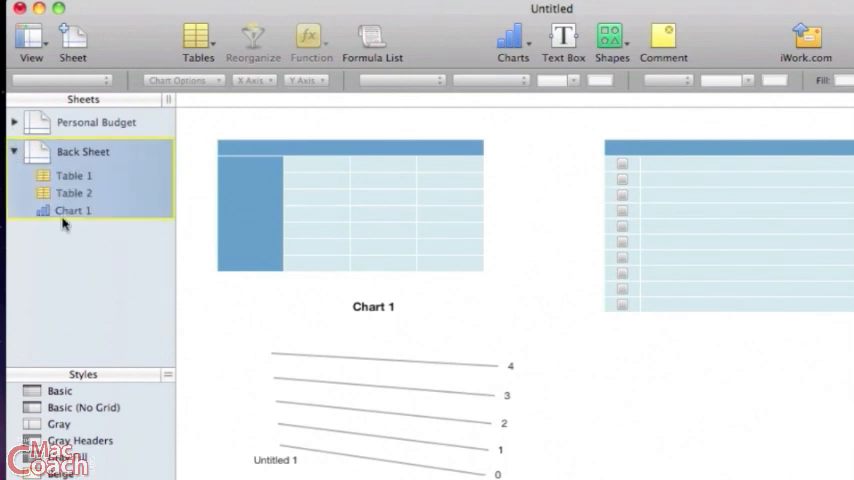
left_click(74, 174)
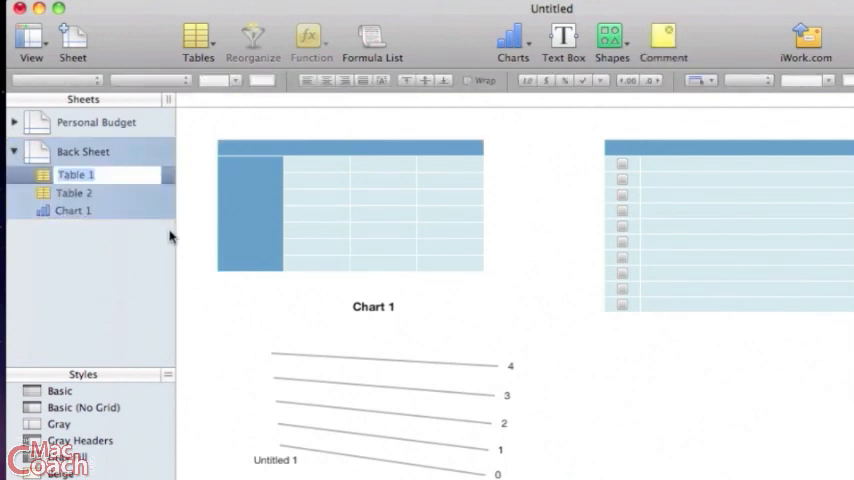
type("Personal Expenditures")
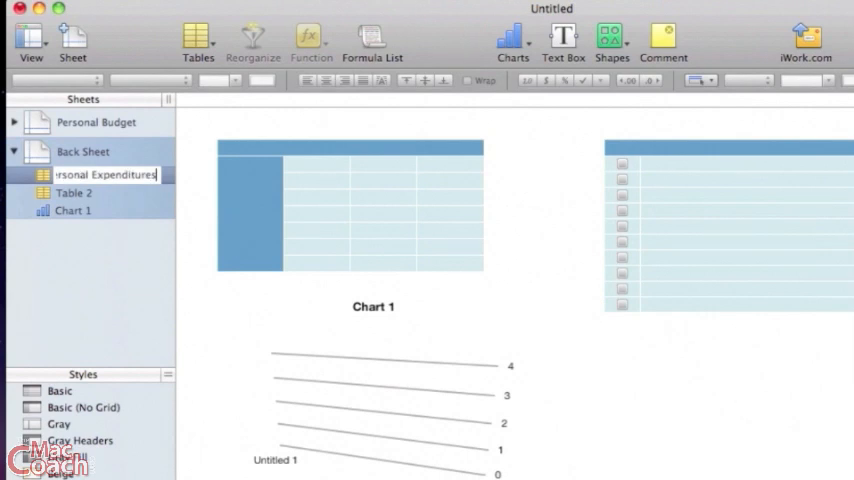